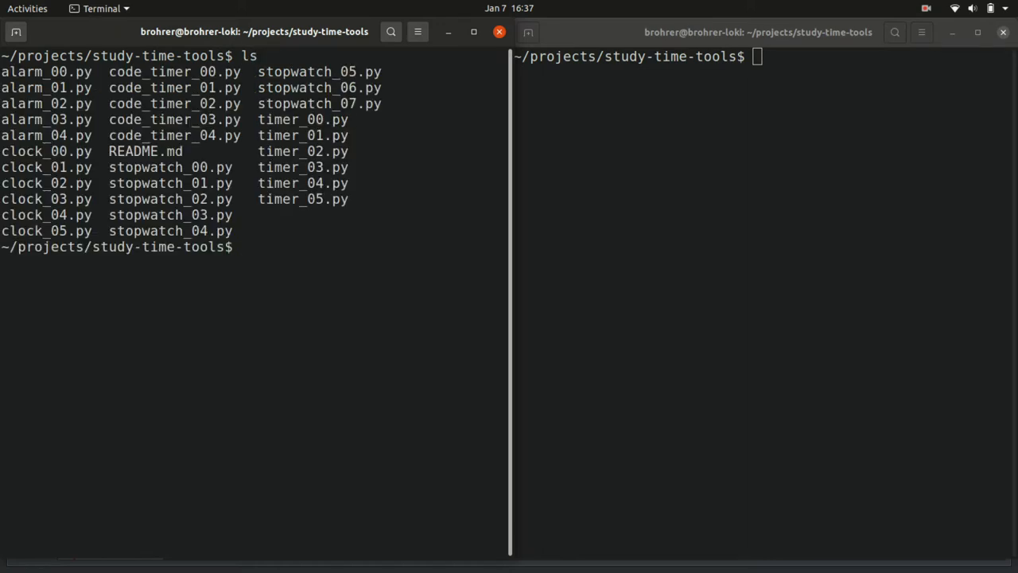
Open clock_00.py in vi from the left terminal pane.
double_click(46, 151)
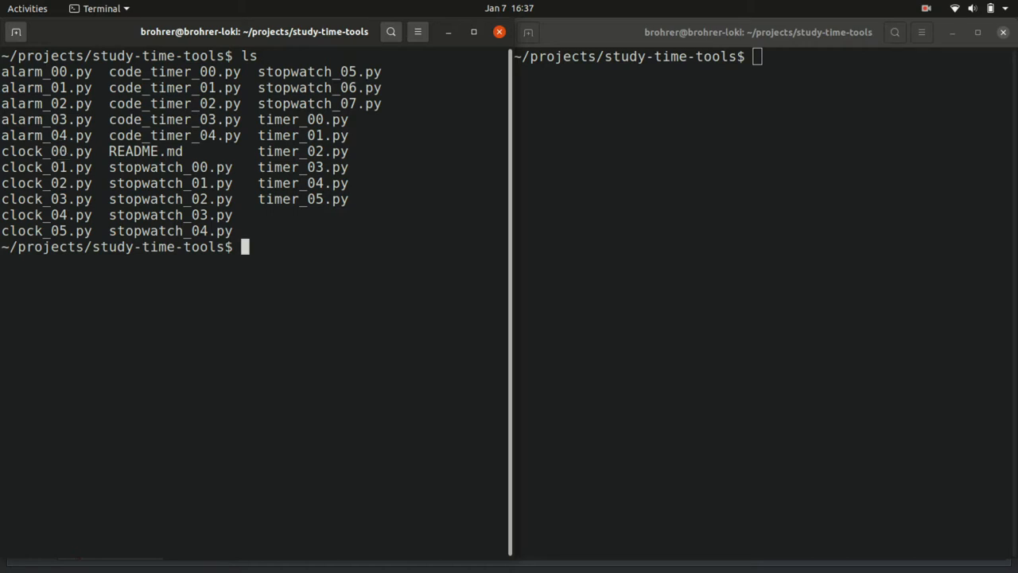
text(vi cl)
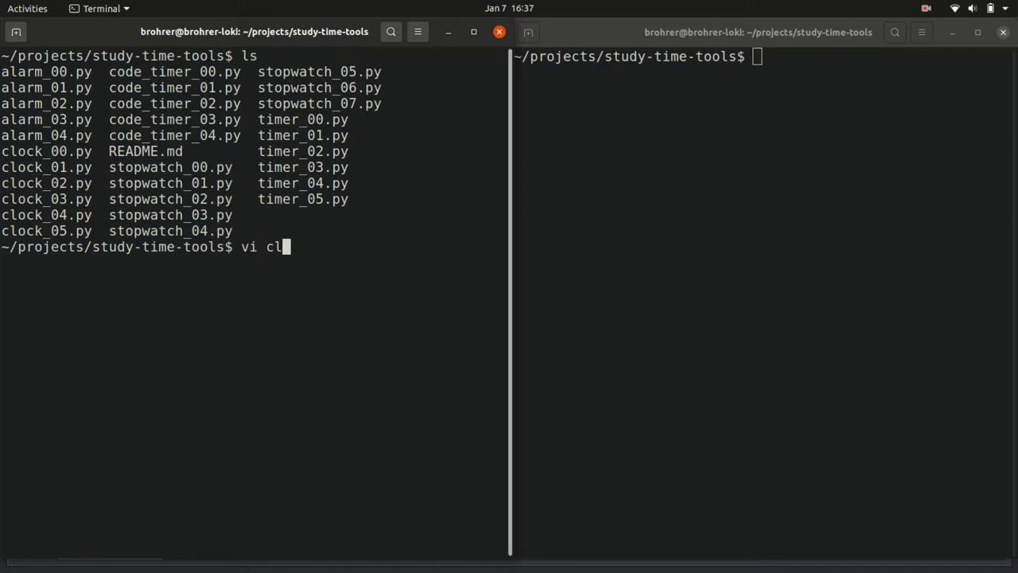
text(ock_)
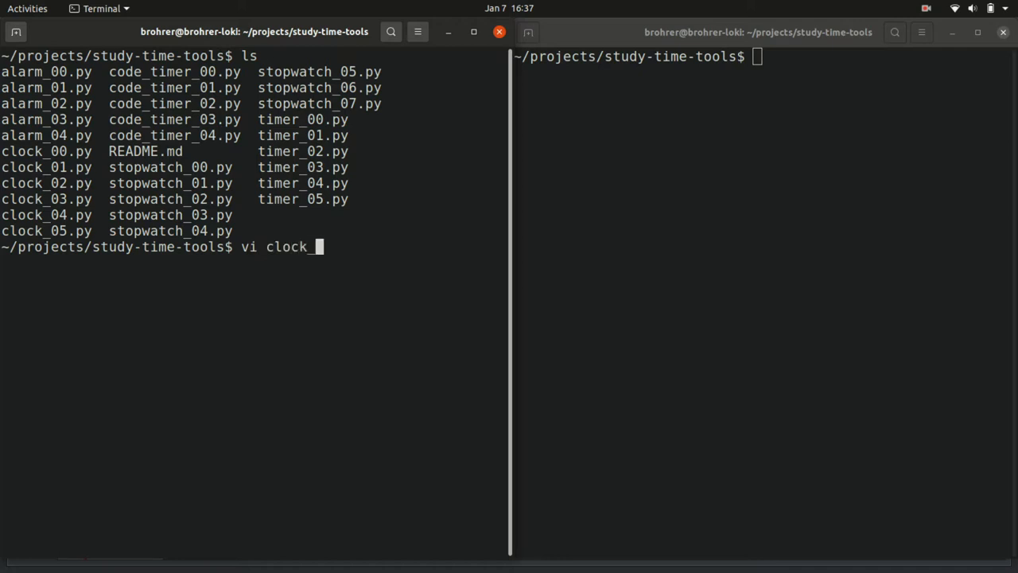
text(00.py)
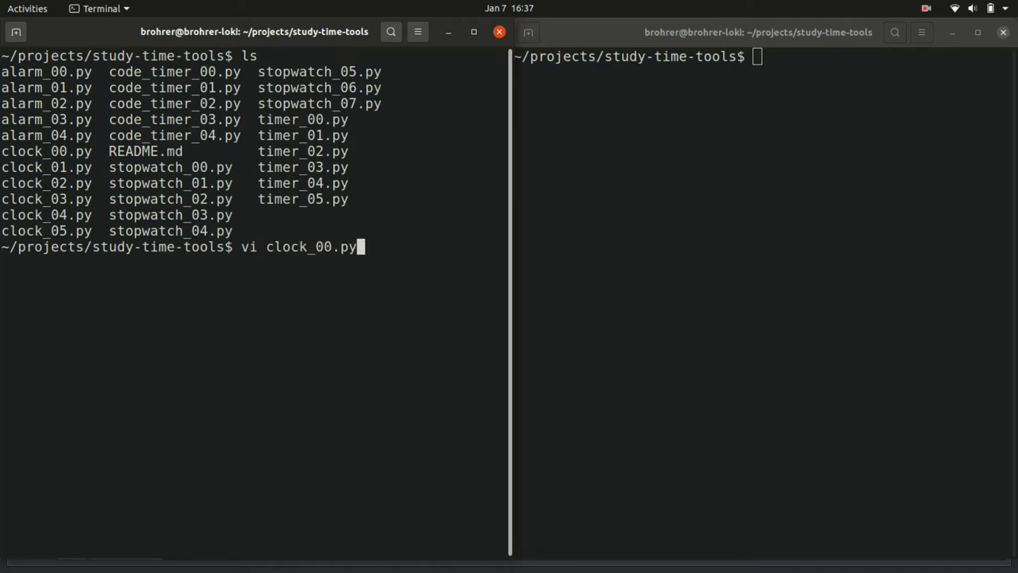
key(Return)
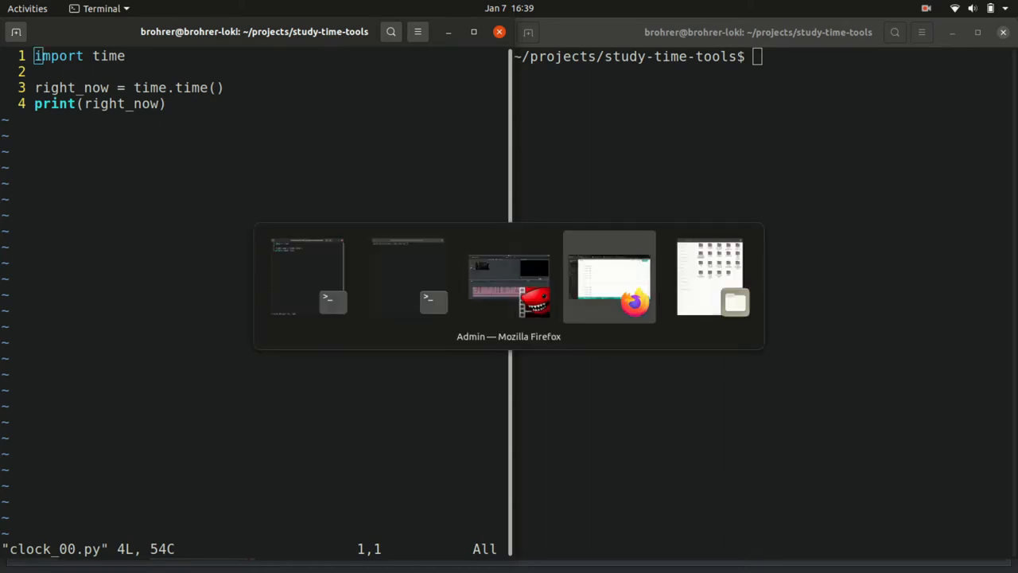
Bring Firefox forward and scroll down through the Python time module documentation.
click(609, 277)
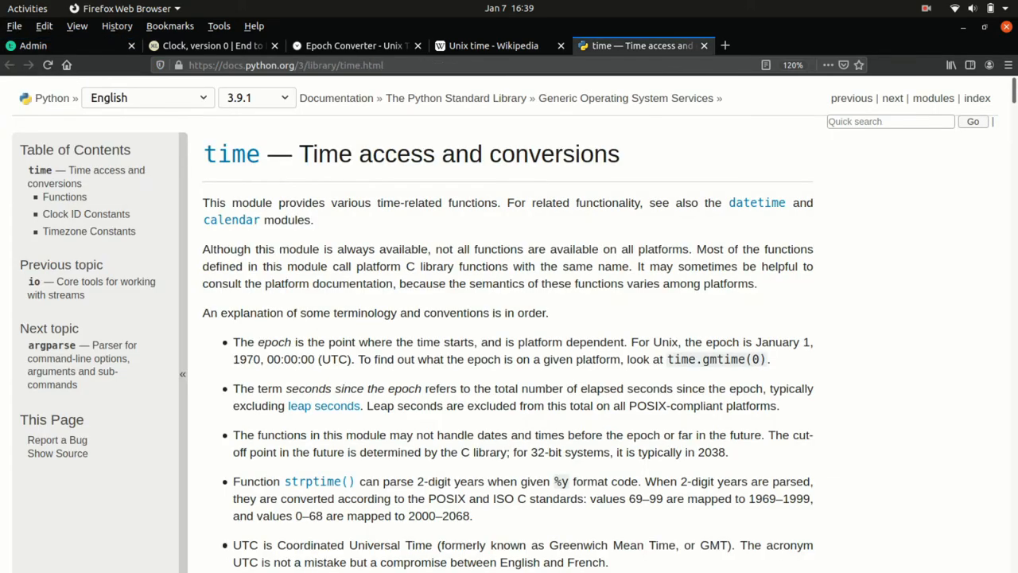
click(284, 64)
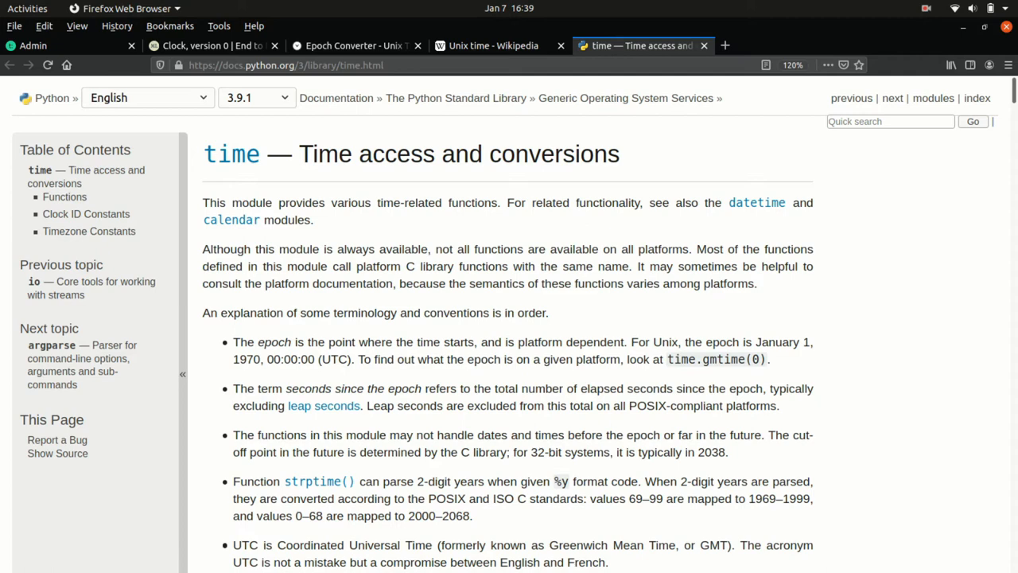
scroll(down, 3)
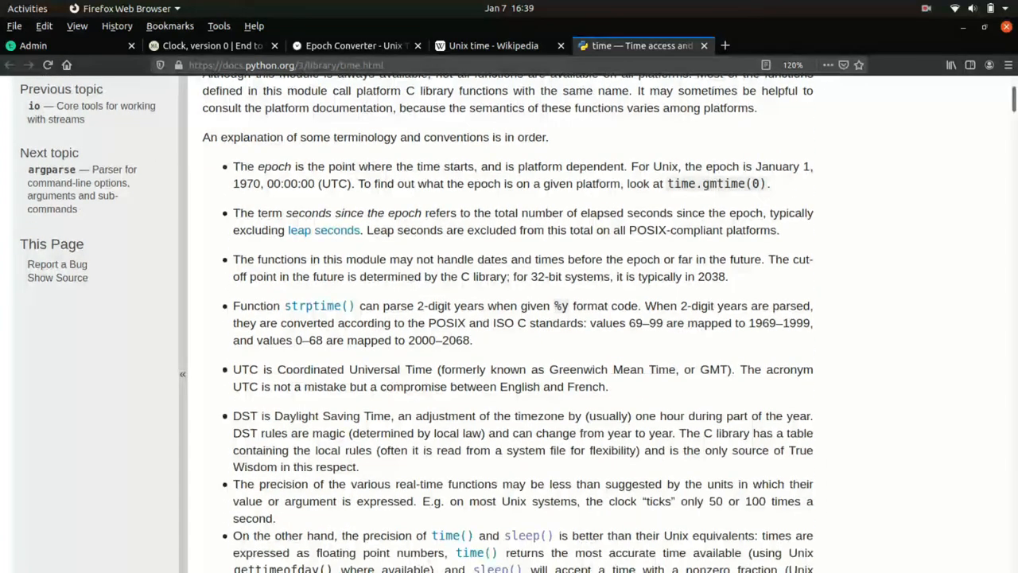
scroll(down, 3)
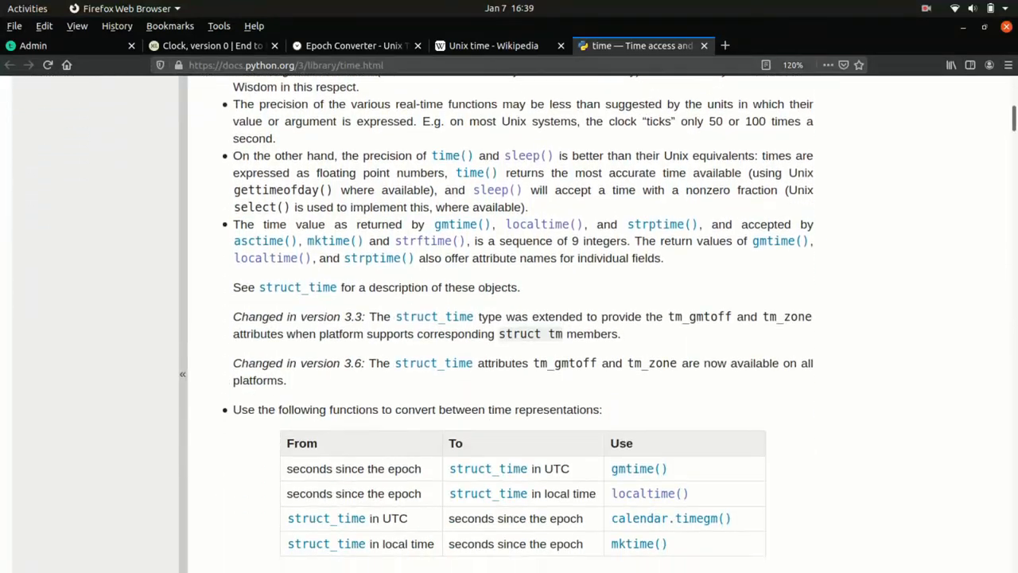
scroll(down, 3)
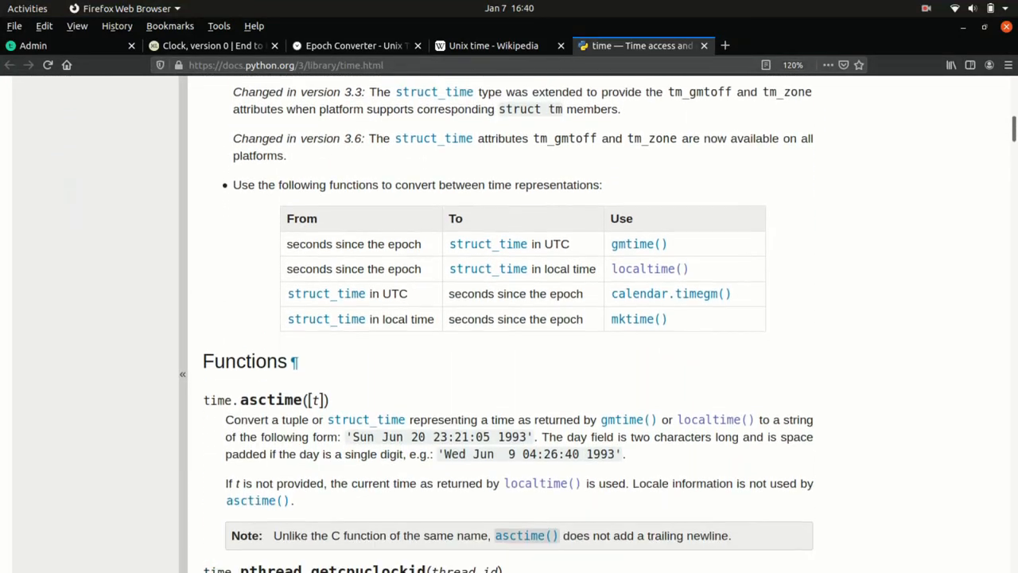
scroll(down, 3)
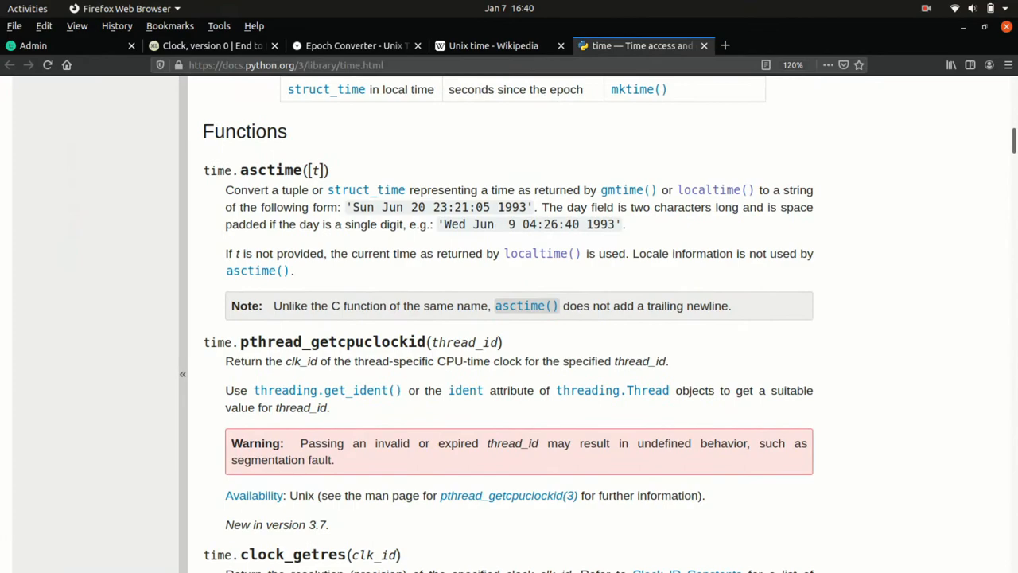
scroll(down, 3)
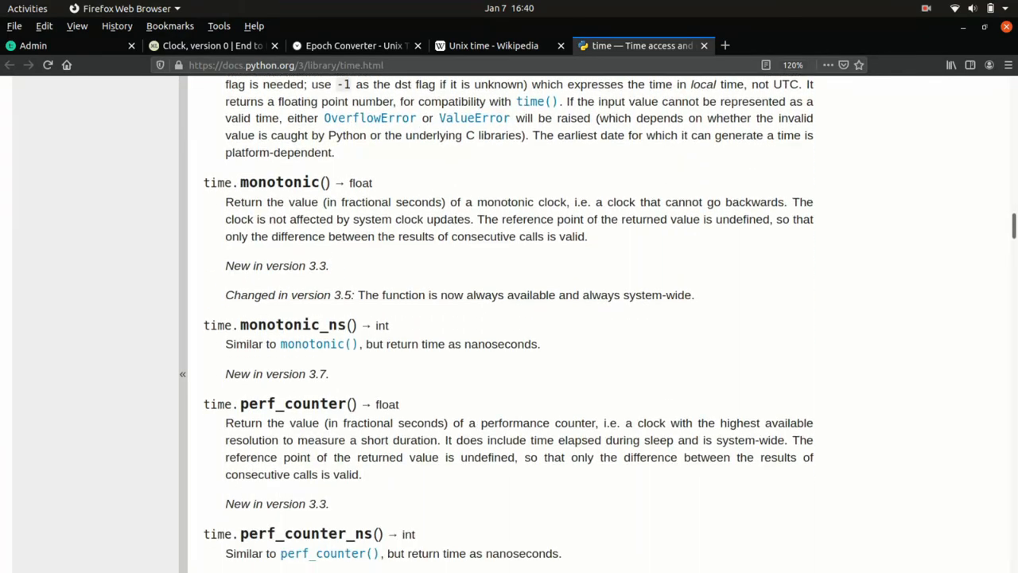
scroll(down, 3)
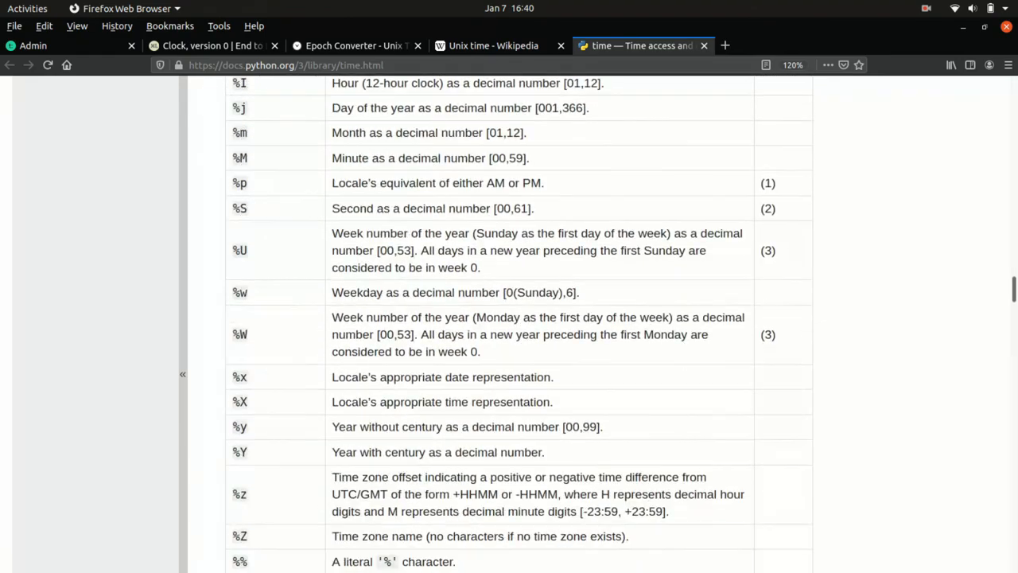
scroll(up, 3)
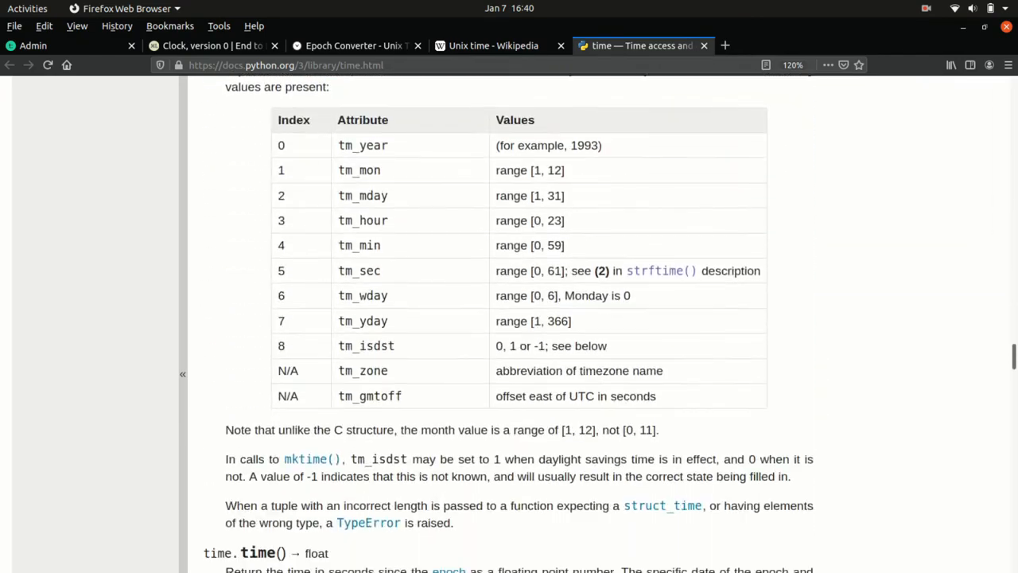
scroll(down, 3)
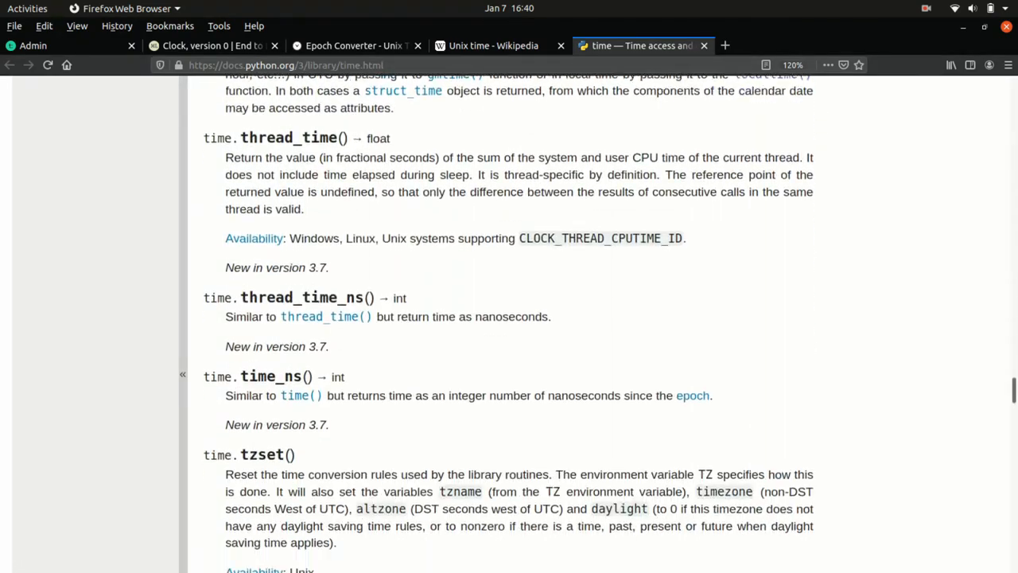
scroll(down, 3)
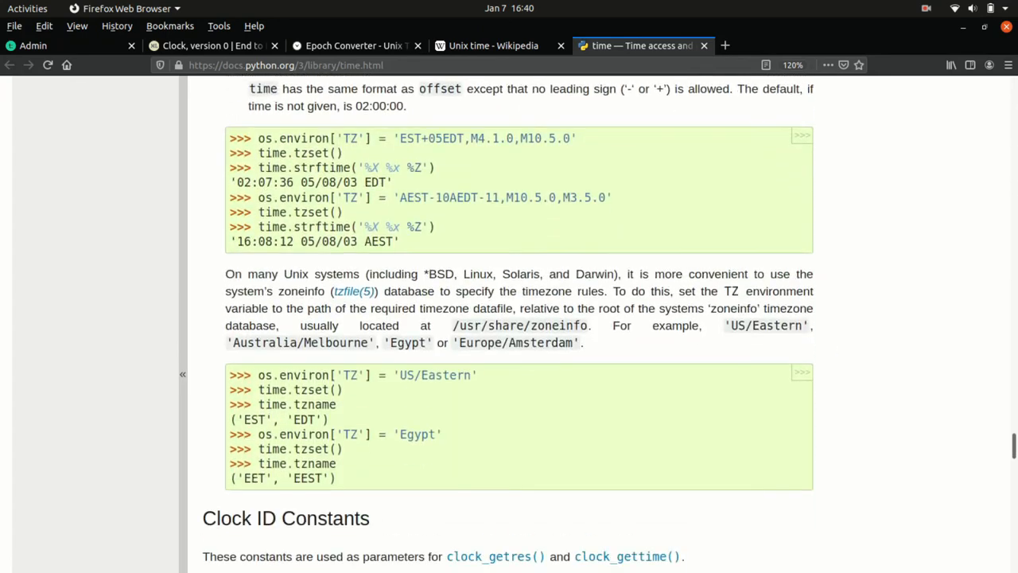
scroll(down, 3)
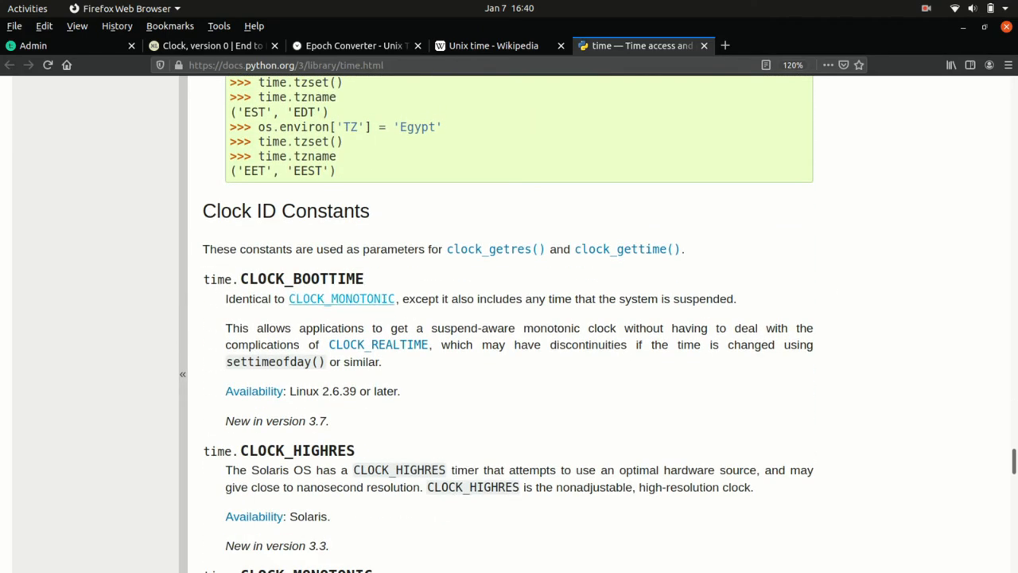
Continue scrolling the time docs to settle on the time.time() entry.
double_click(324, 210)
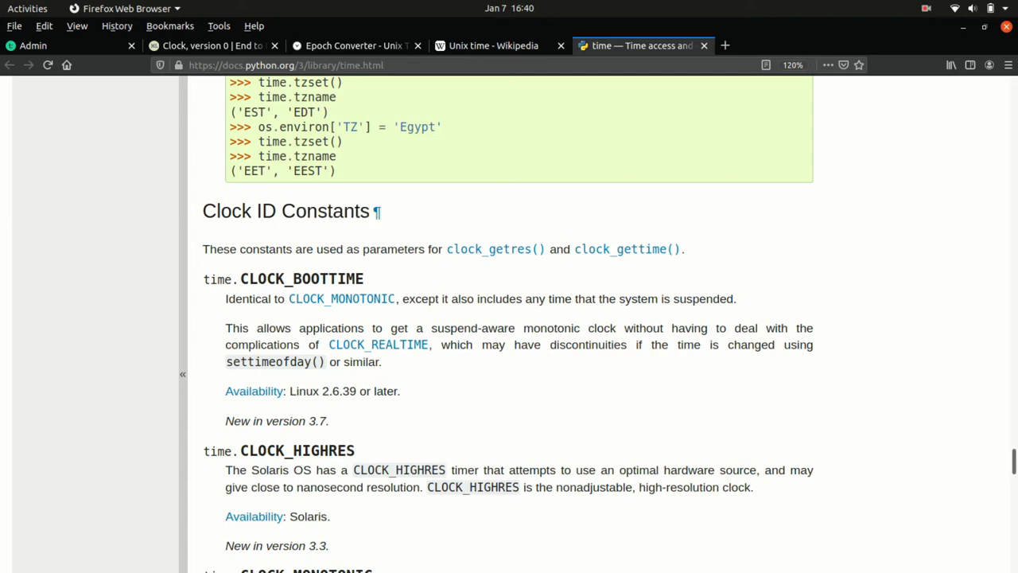
scroll(down, 3)
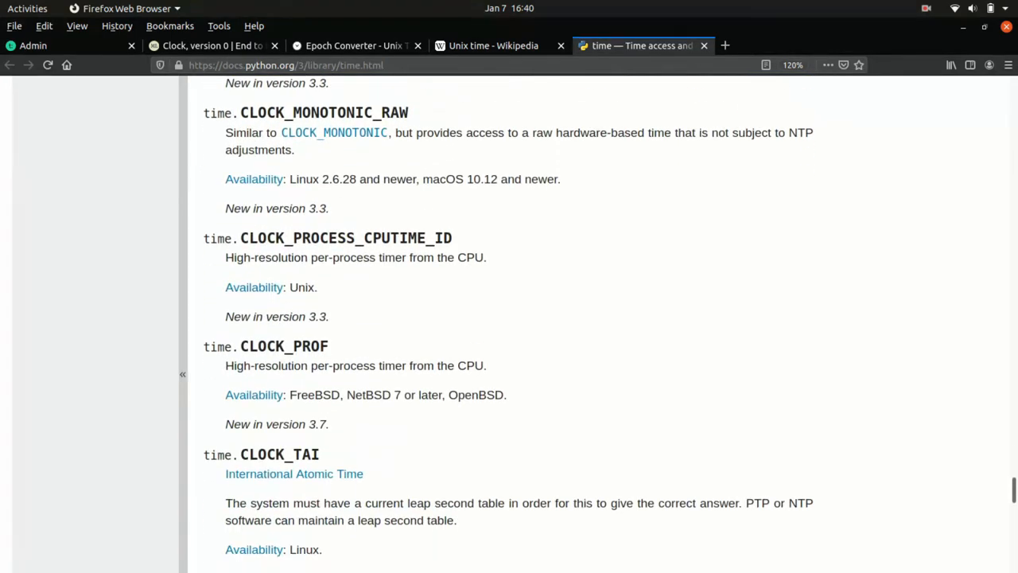
scroll(down, 3)
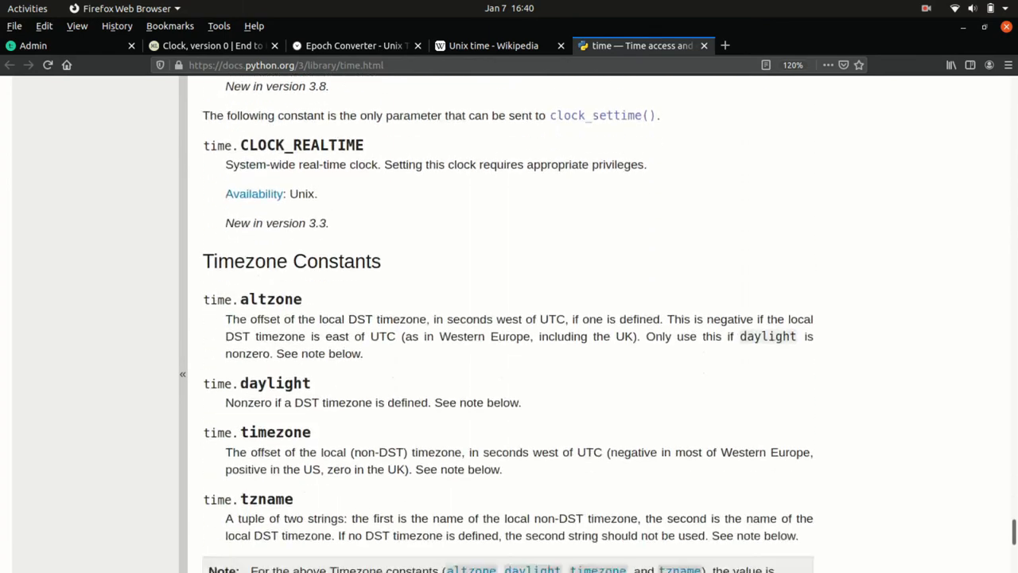
scroll(down, 3)
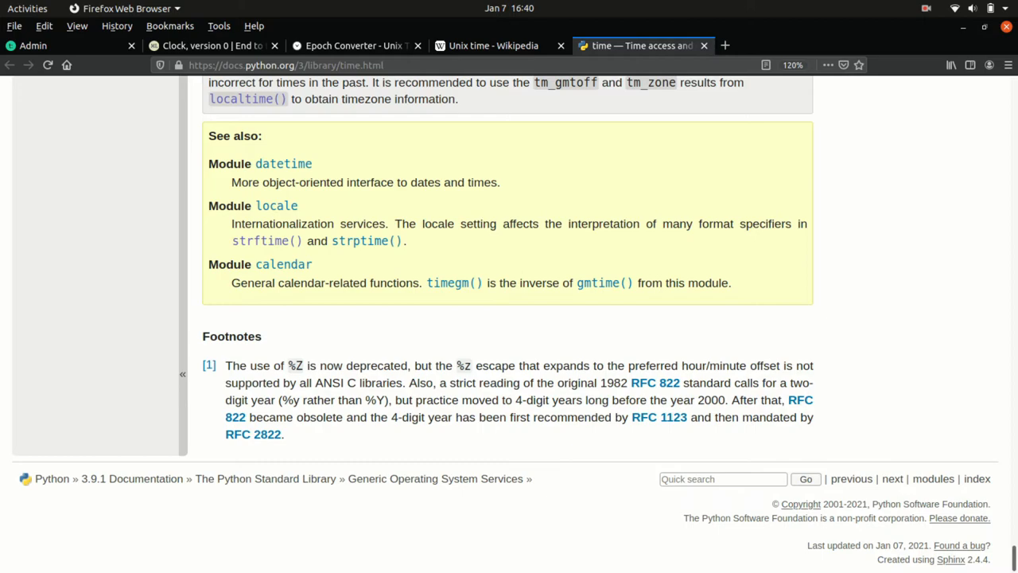
scroll(up, 3)
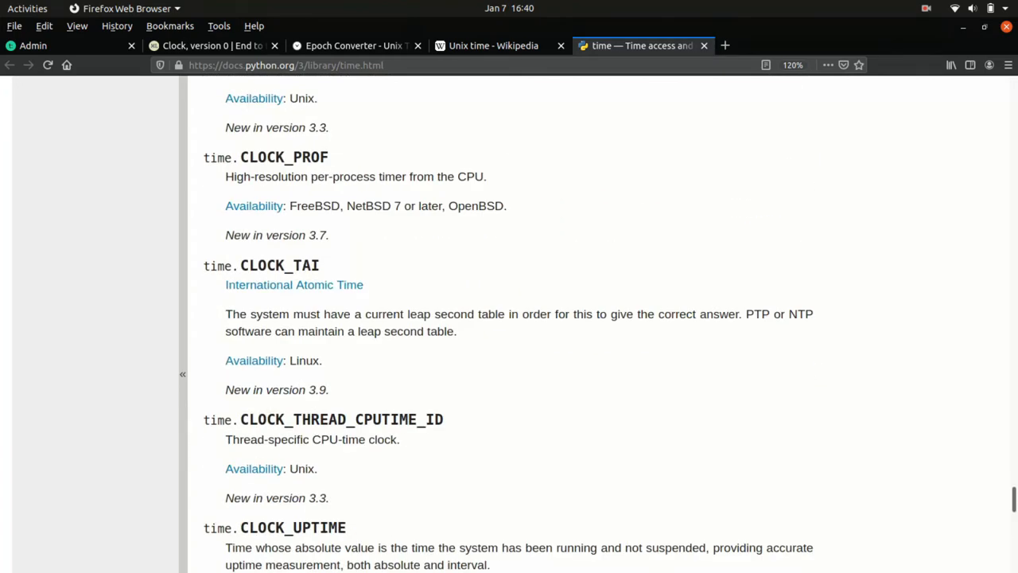
scroll(up, 3)
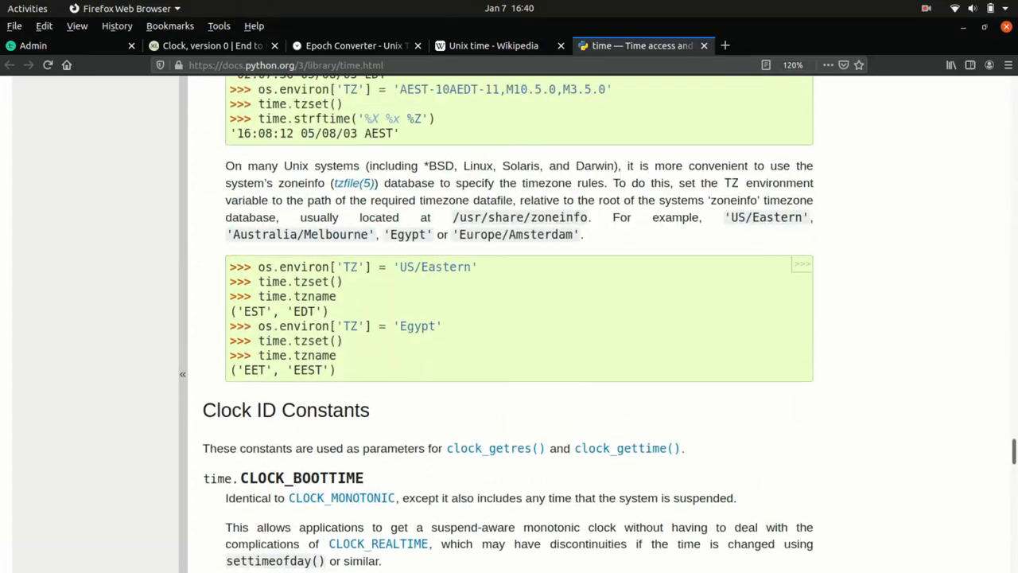
scroll(up, 3)
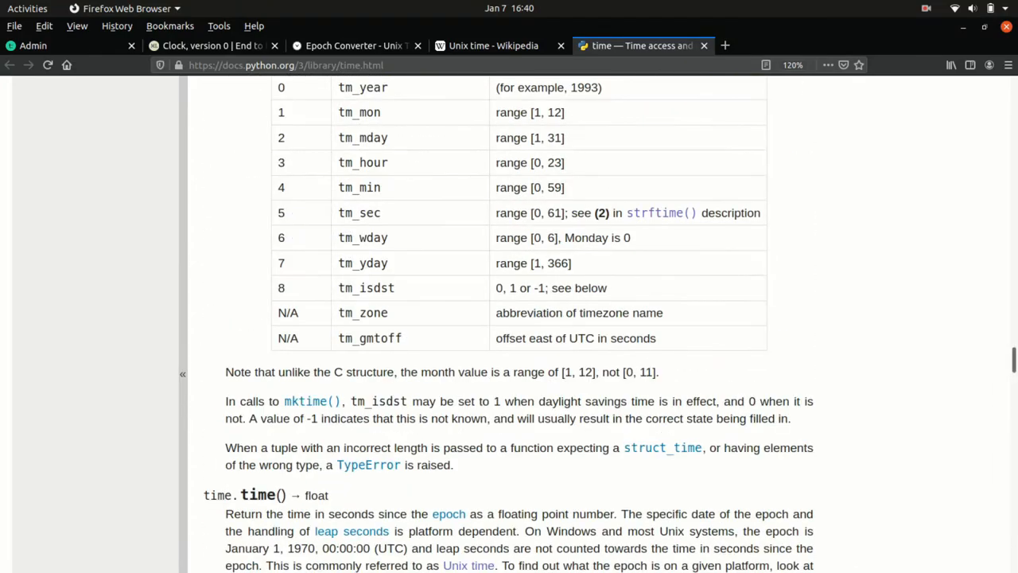
scroll(down, 3)
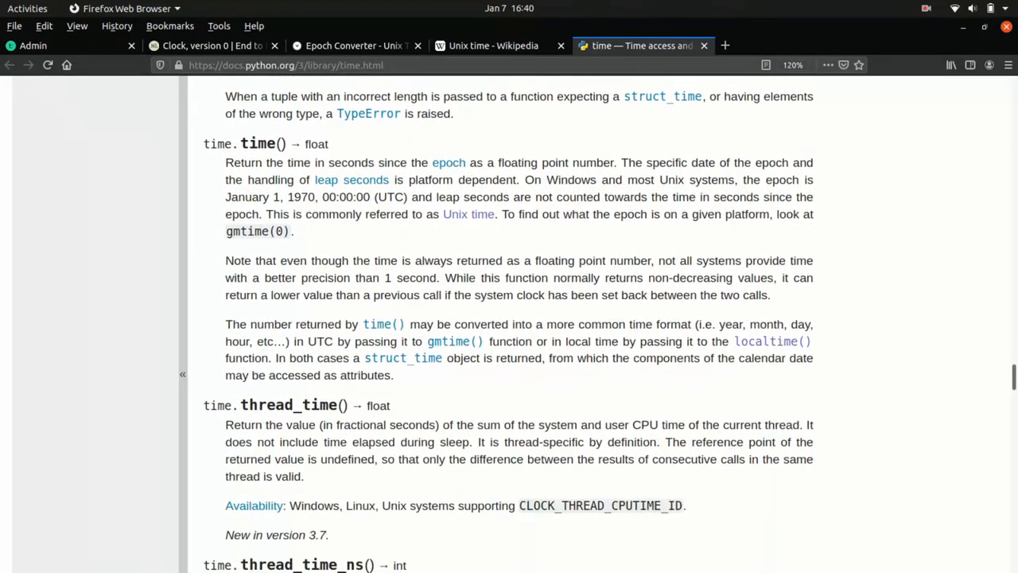
scroll(down, 3)
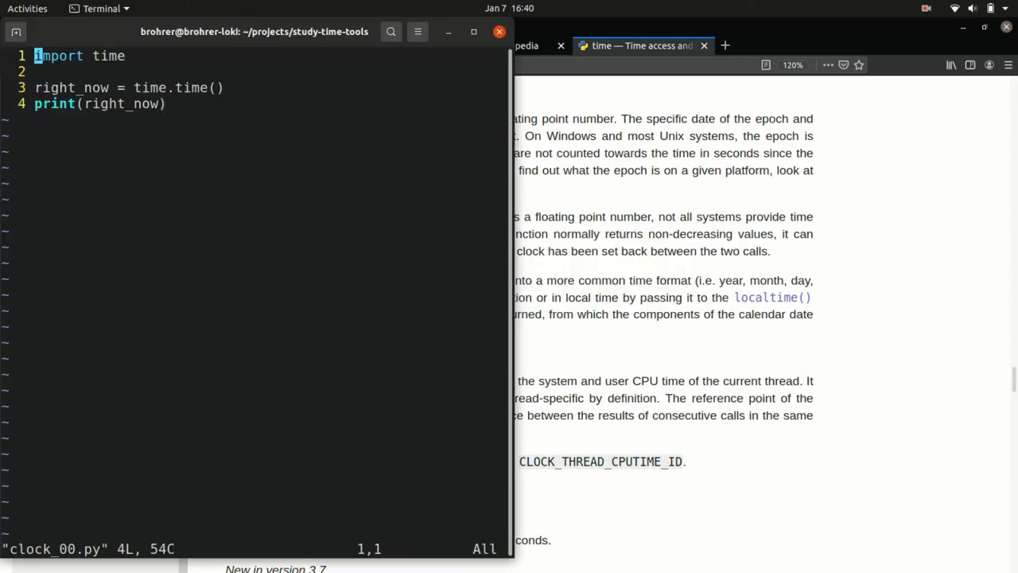
Bring the vim window with clock_00.py forward to review it.
double_click(169, 87)
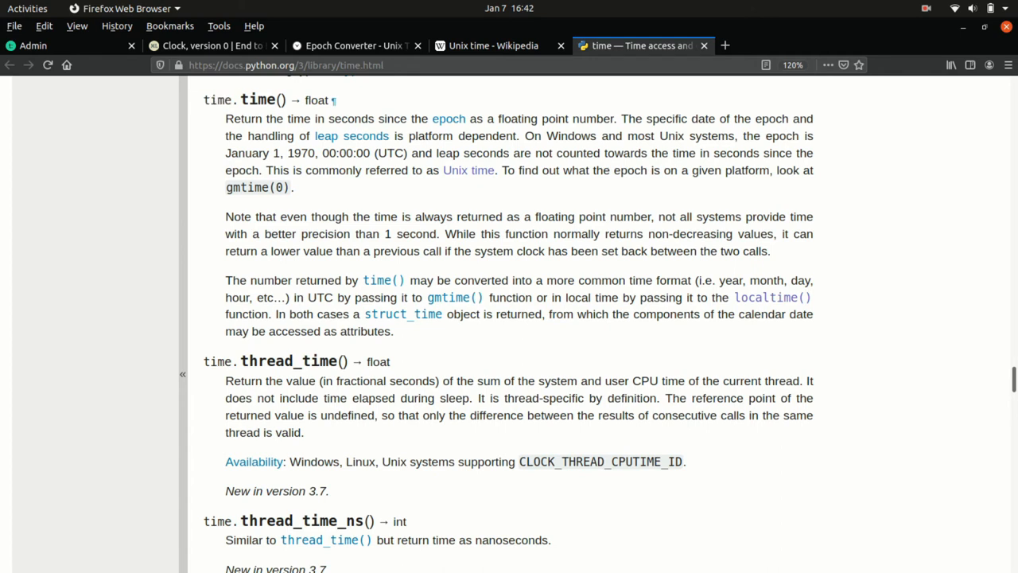
double_click(315, 100)
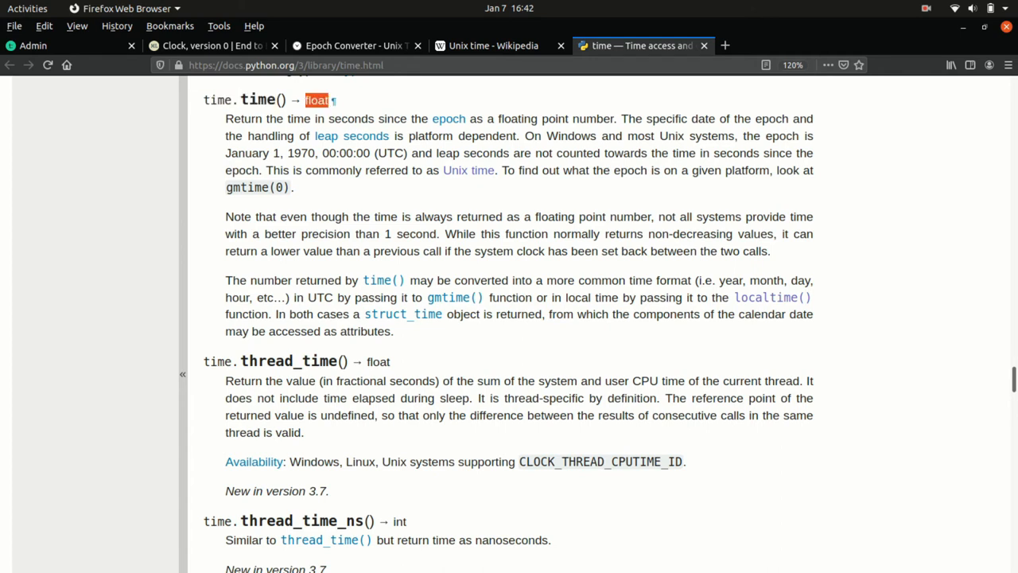
click(517, 239)
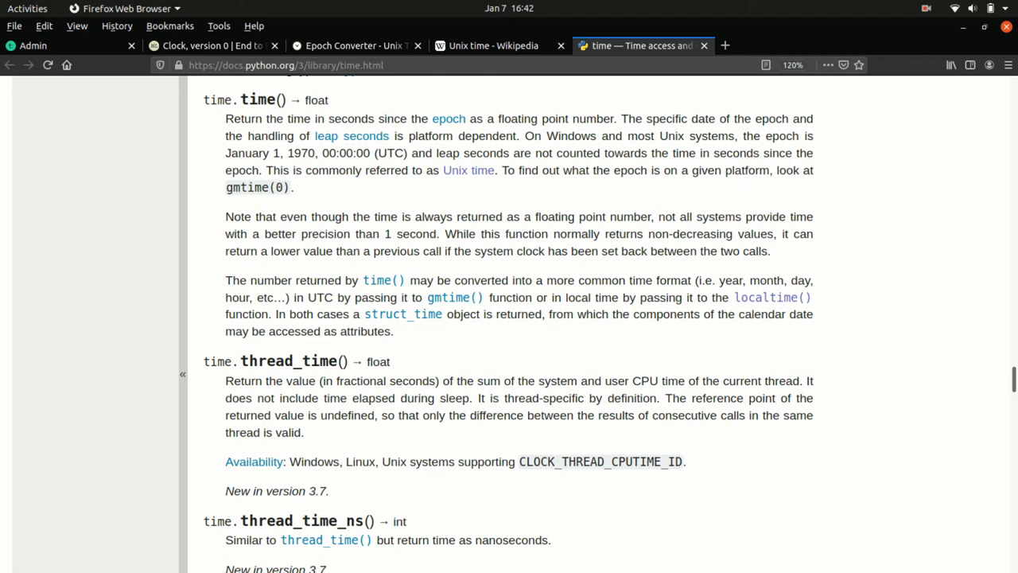
Highlight 'seconds since the epoch as a floating point number' in the time() description.
double_click(343, 118)
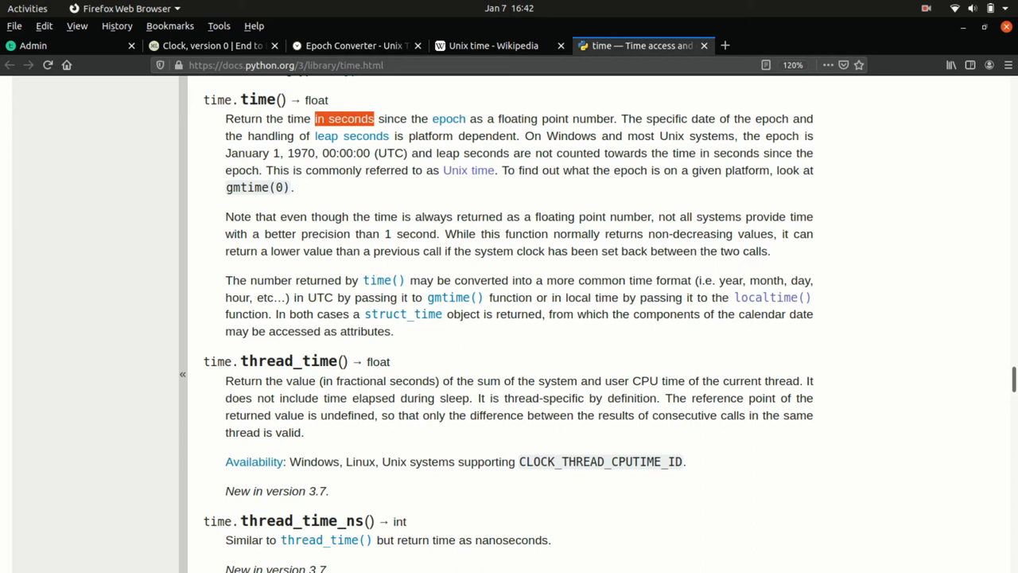
drag(374, 118, 608, 117)
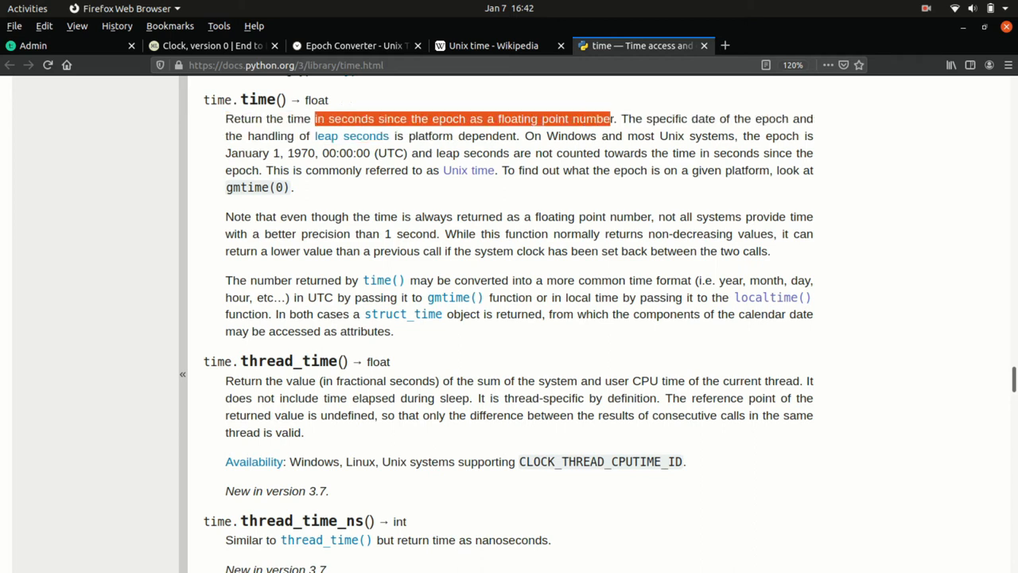
mouse_move(331, 100)
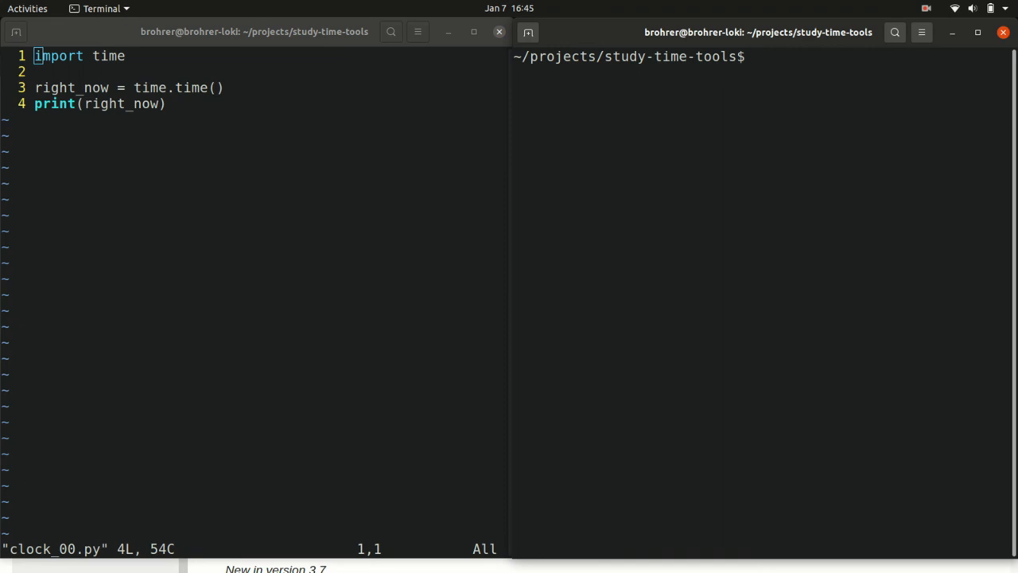
Run python3 clock_00.py in the right terminal, printing epoch time 1610055917.60764.
text(python3)
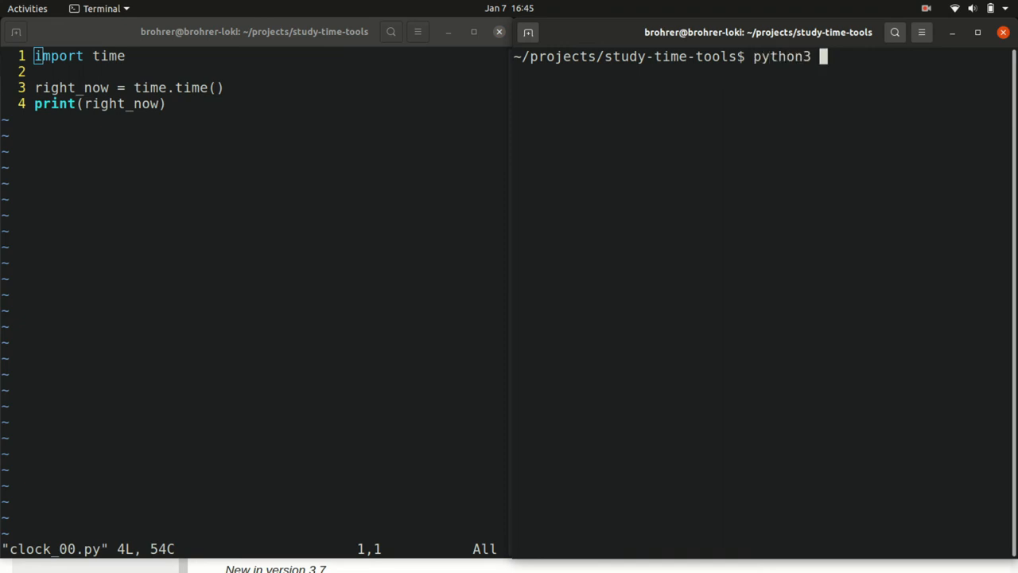
text(clock_00.py)
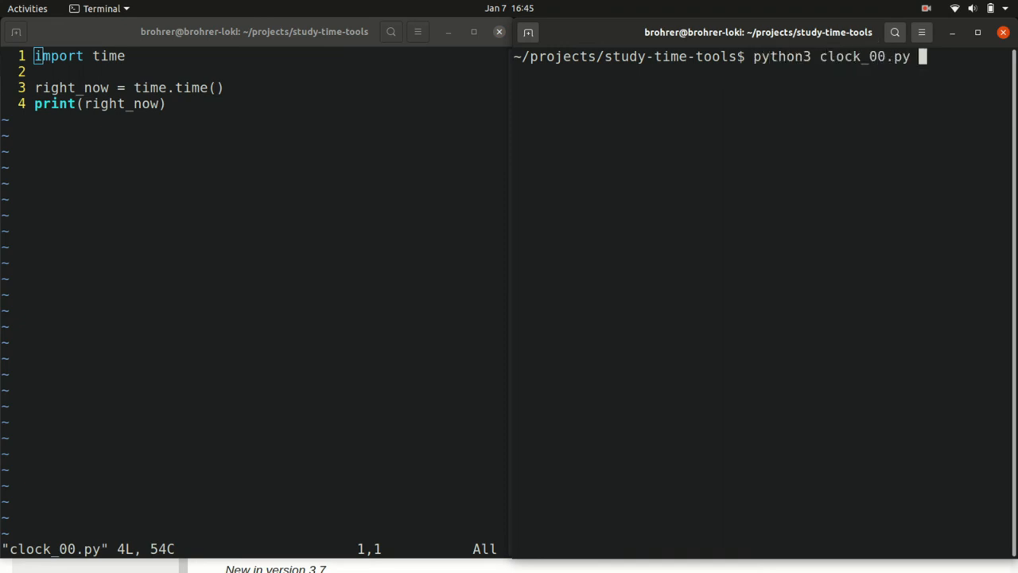
key(Return)
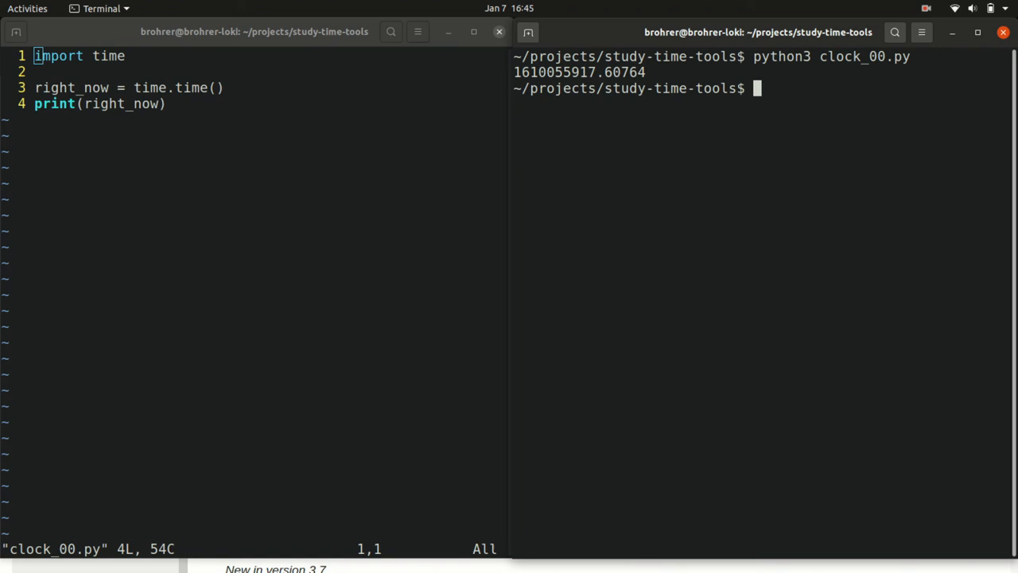
Rerun clock_00.py four more times, timestamps climbing to 1610055965.521004.
key(Return)
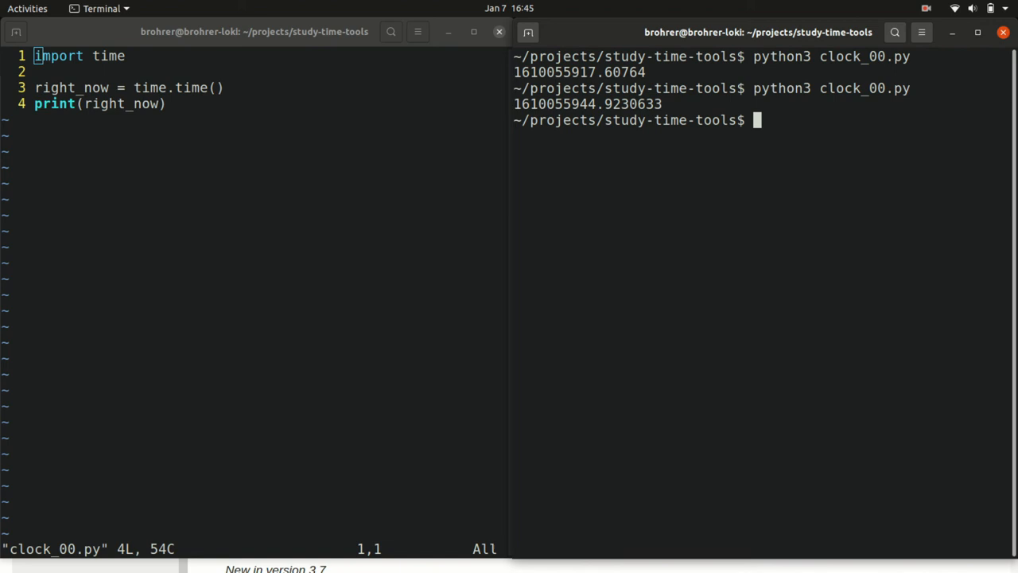
key(Return)
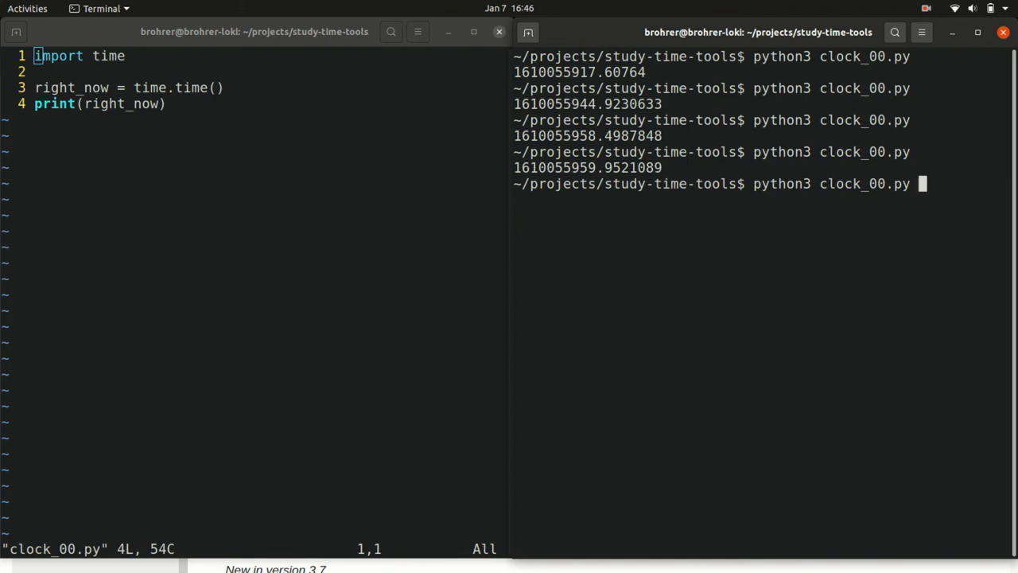
key(Return)
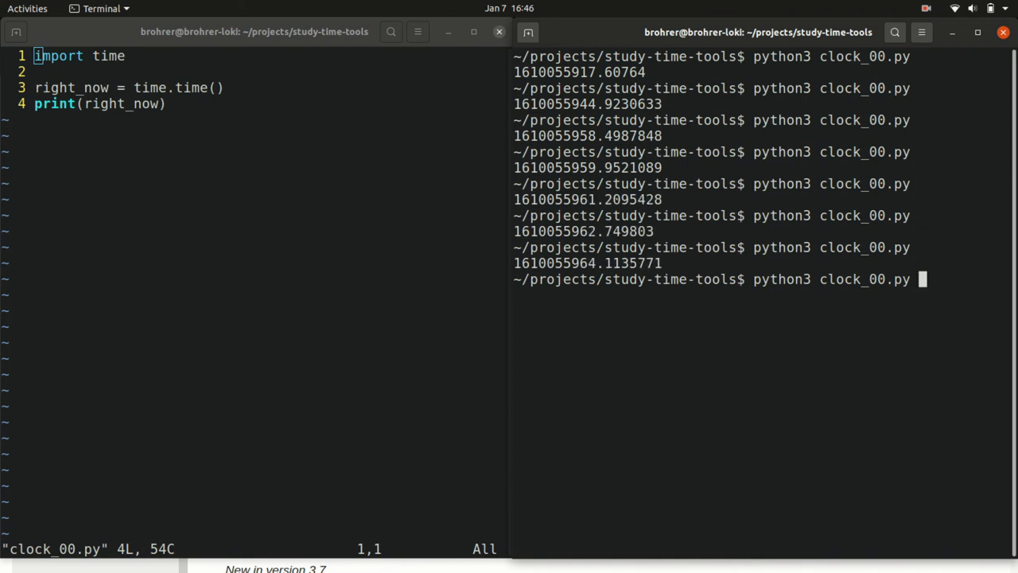
key(Return)
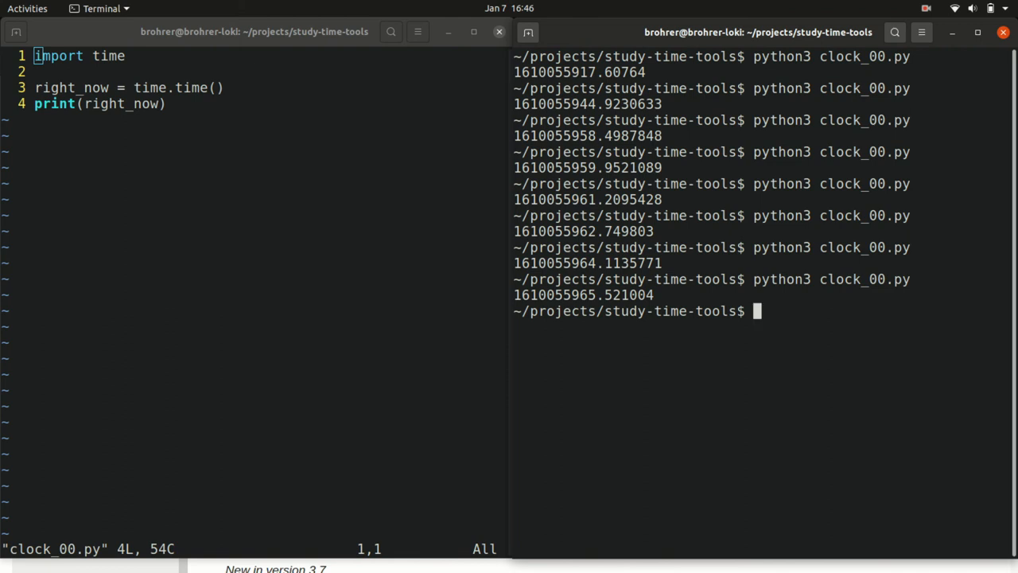